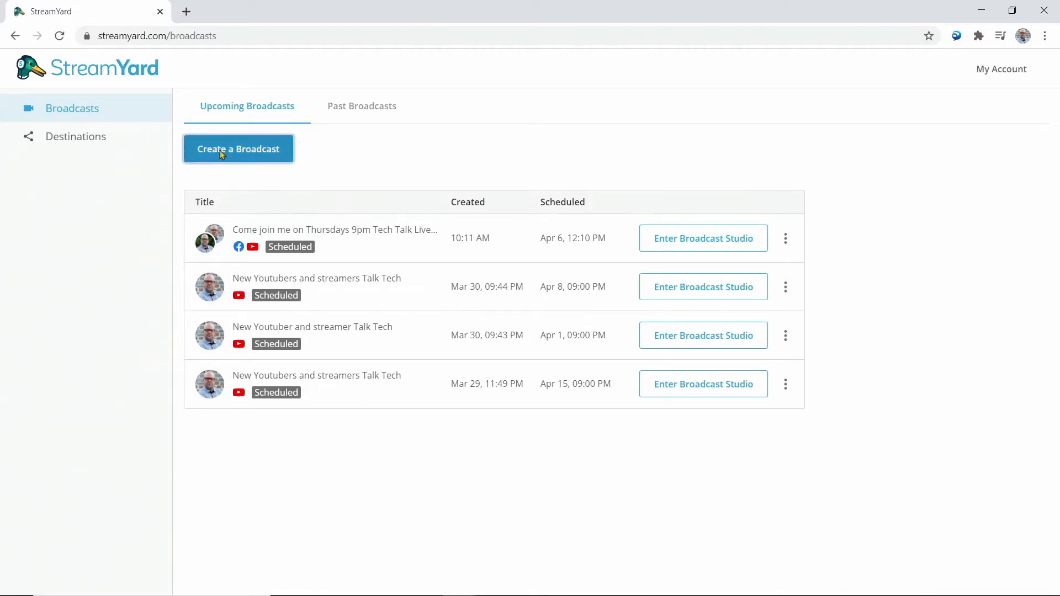
- Start creating a new broadcast from the Upcoming Broadcasts page
{"action": "left_click", "coordinate": [238, 149]}
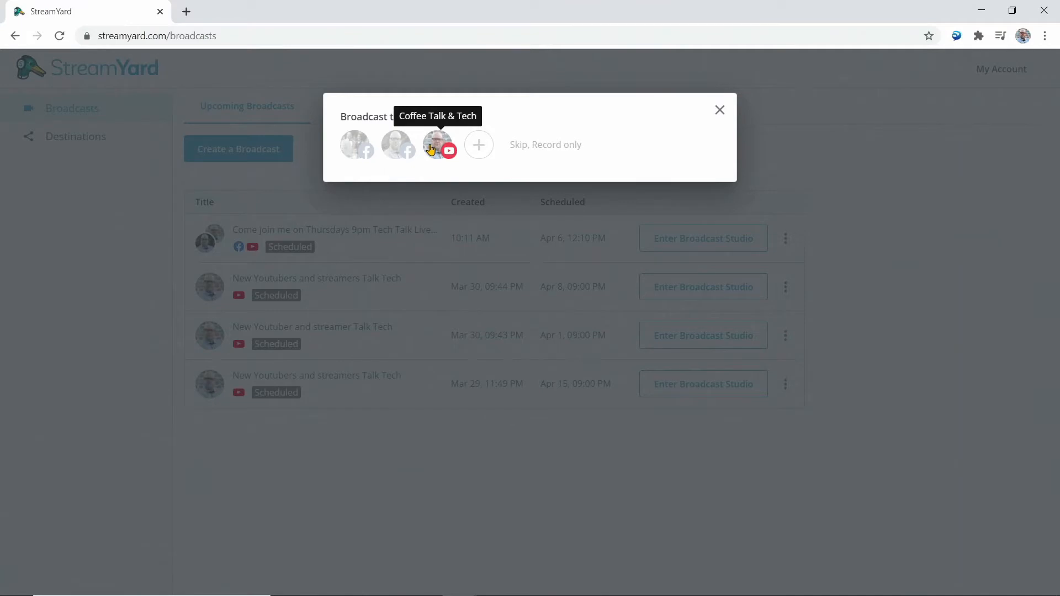
{"action": "mouse_move", "coordinate": [437, 148]}
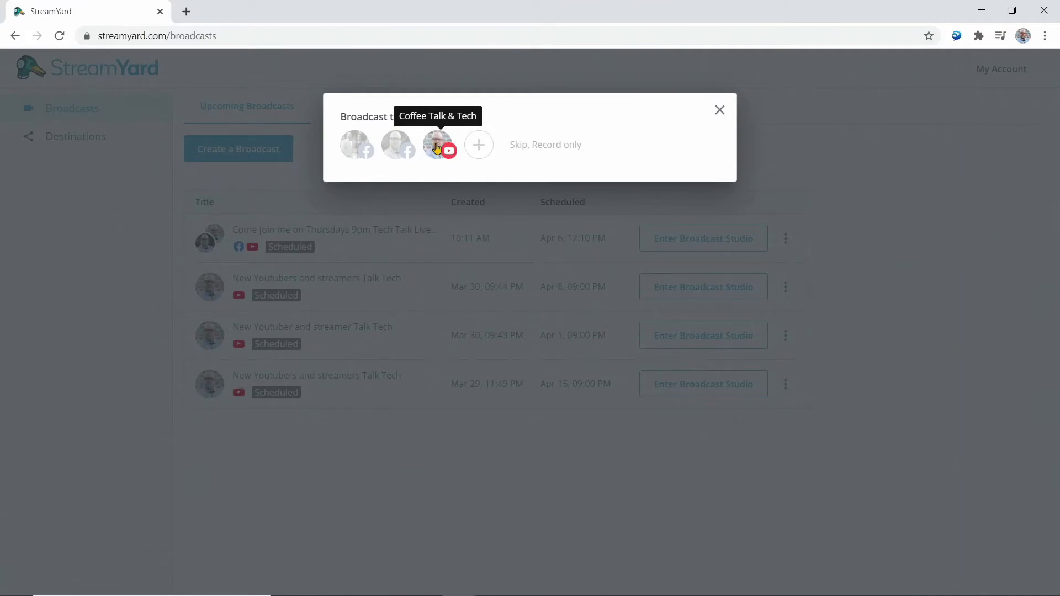
- Target the Coffee Talk & Tech YouTube channel with title and description 'test'
{"action": "left_click", "coordinate": [437, 145]}
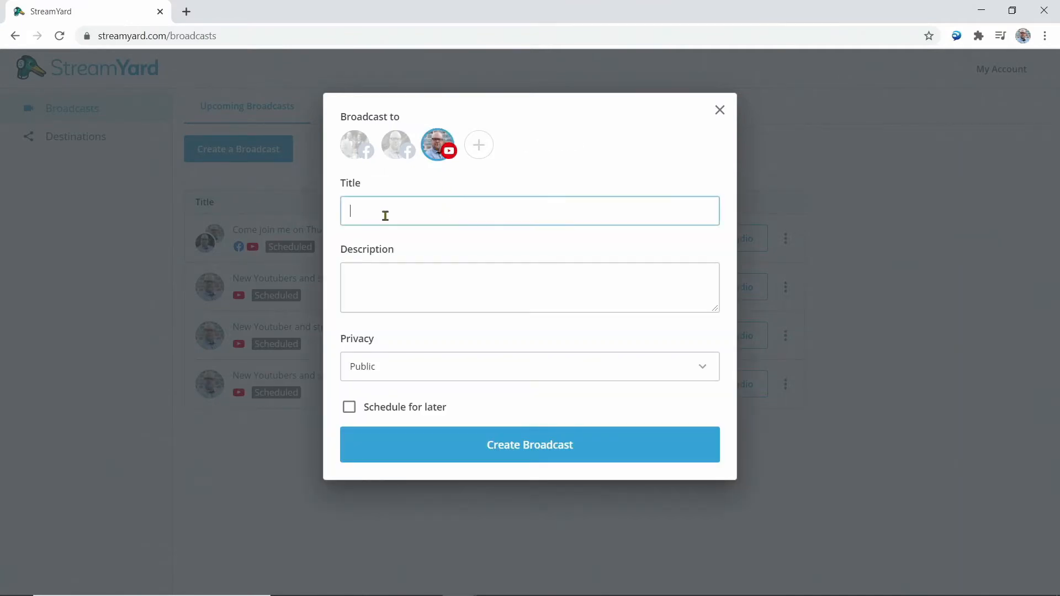
{"action": "type", "text": "tes"}
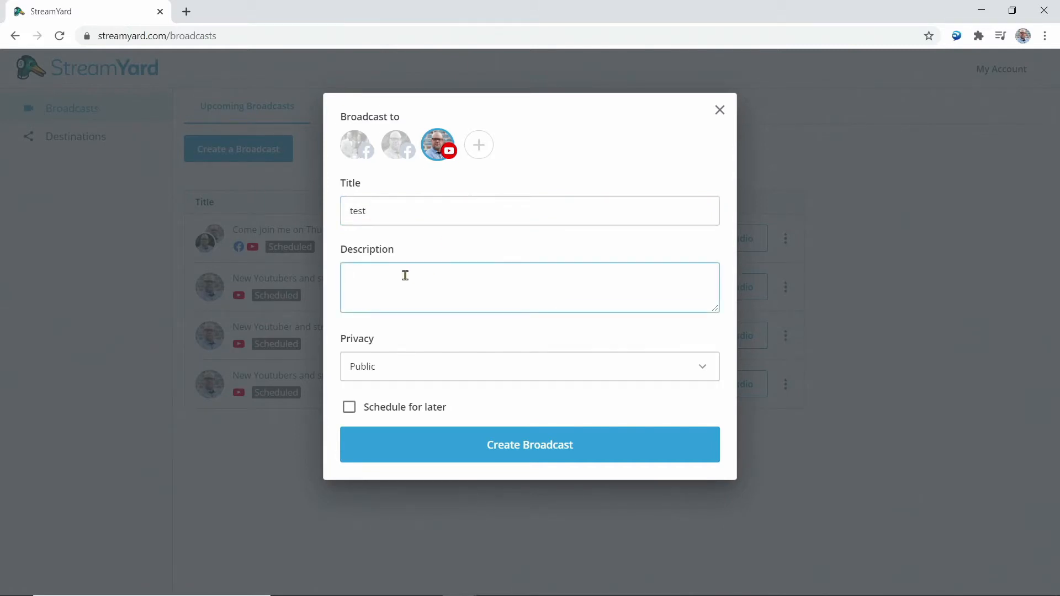
{"action": "type", "text": "test"}
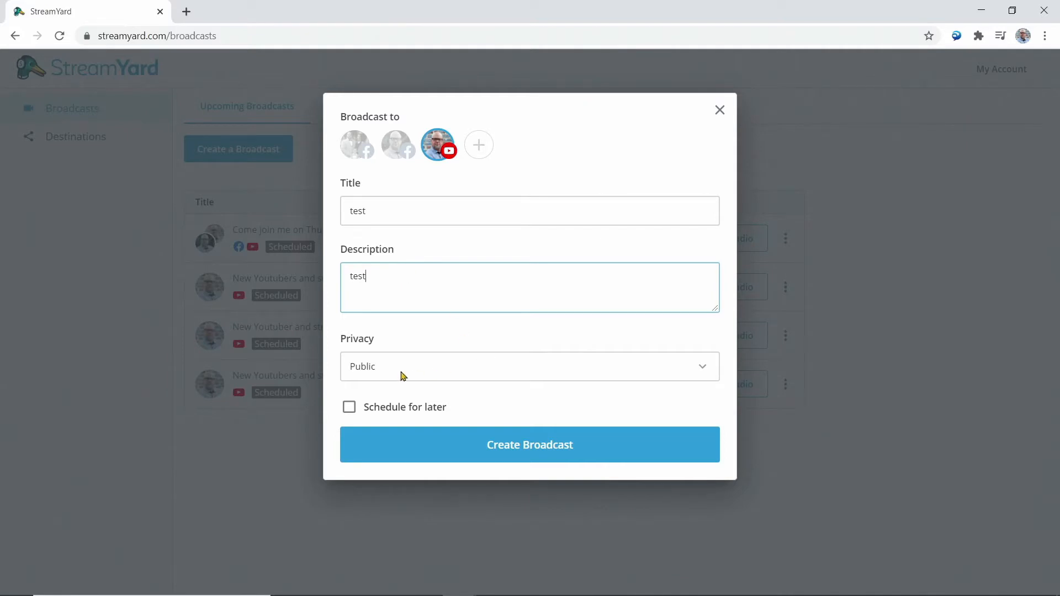
{"action": "mouse_move", "coordinate": [693, 371]}
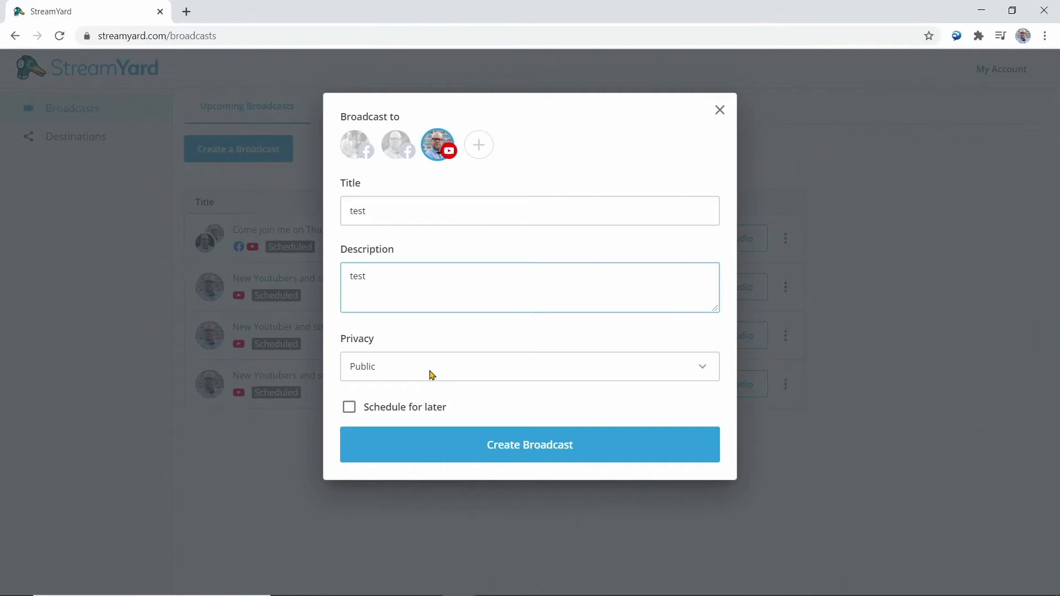
{"action": "mouse_move", "coordinate": [412, 373]}
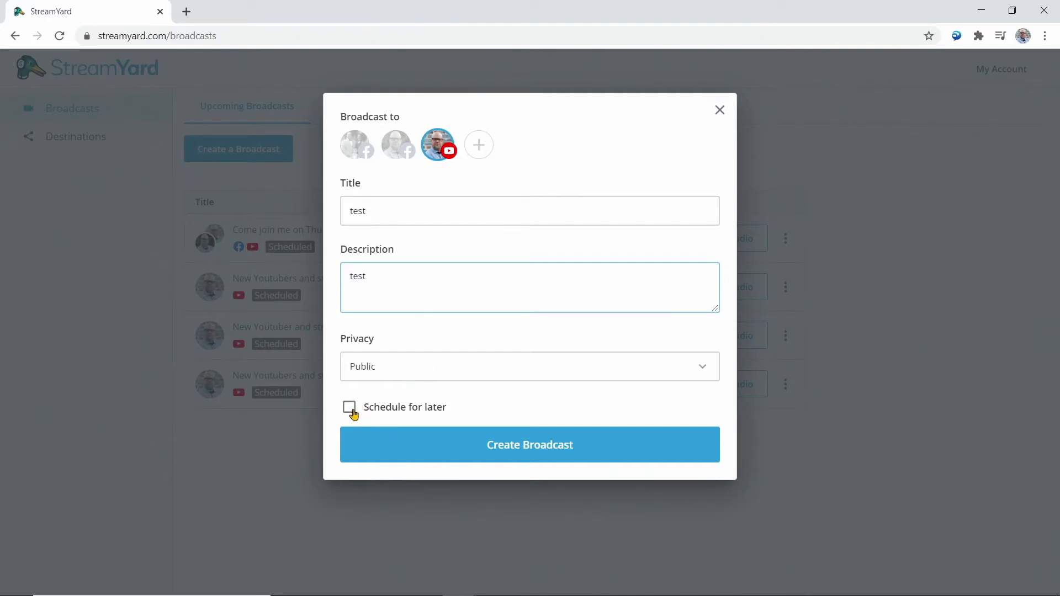
- Schedule the broadcast for later at 11 PM today and create it
{"action": "left_click", "coordinate": [349, 407]}
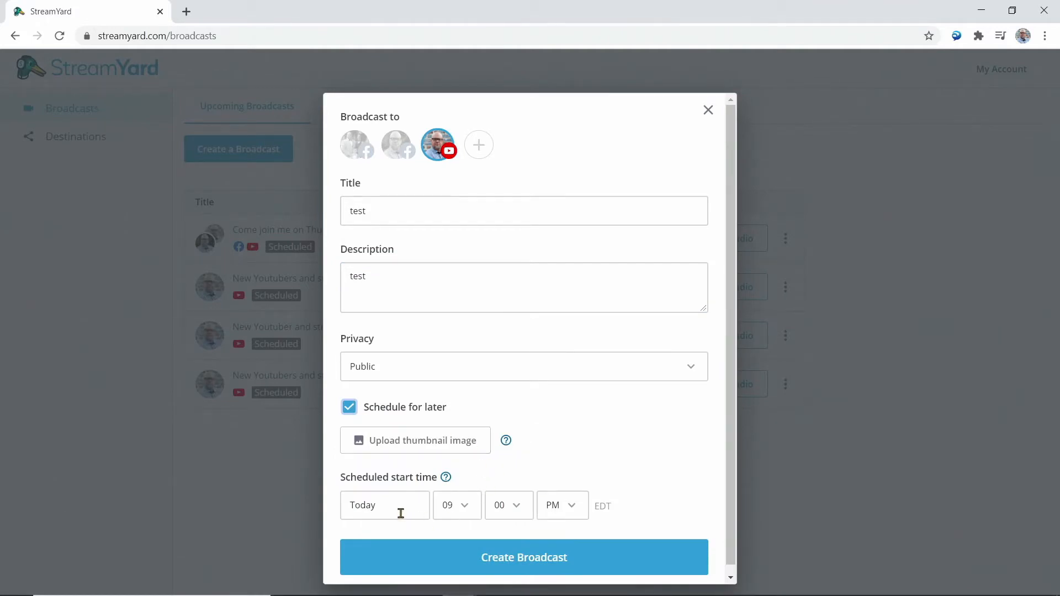
{"action": "left_click", "coordinate": [457, 506]}
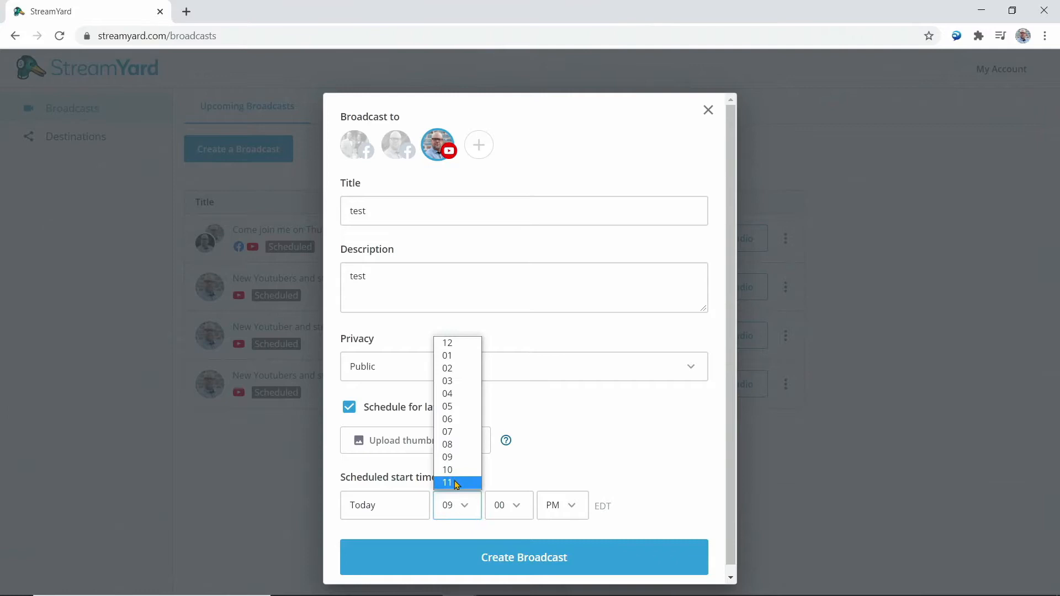
{"action": "left_click", "coordinate": [447, 483]}
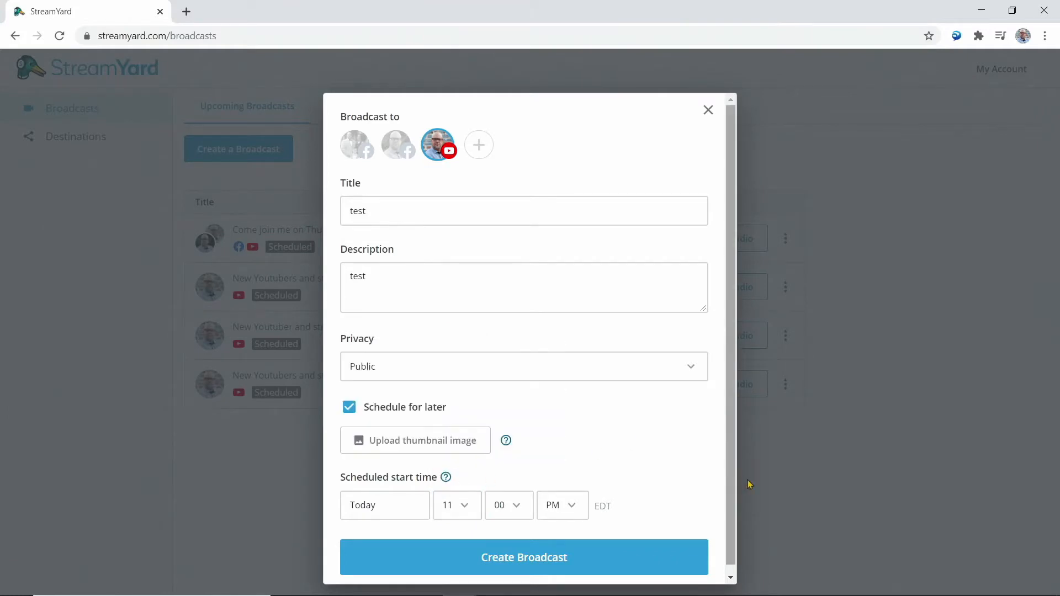
{"action": "left_click", "coordinate": [523, 556]}
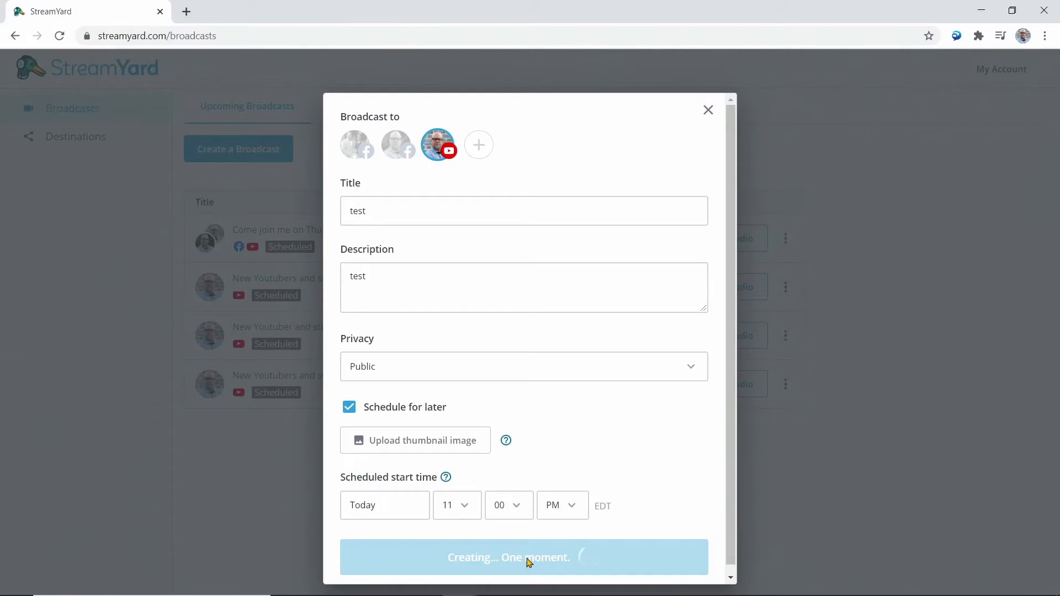
{"action": "left_click", "coordinate": [523, 557]}
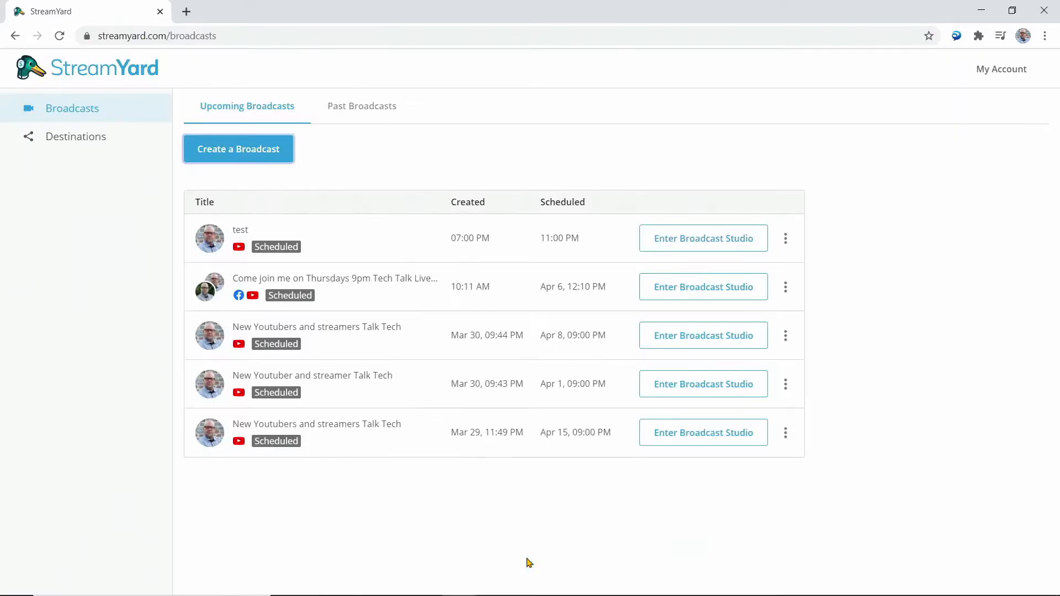
{"action": "mouse_move", "coordinate": [238, 216]}
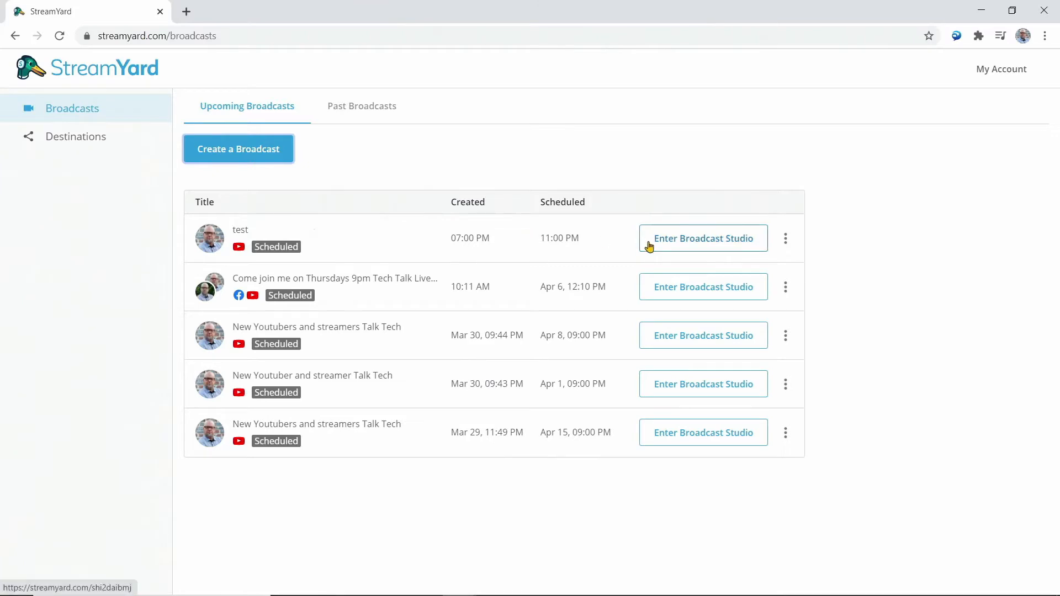
{"action": "mouse_move", "coordinate": [705, 240]}
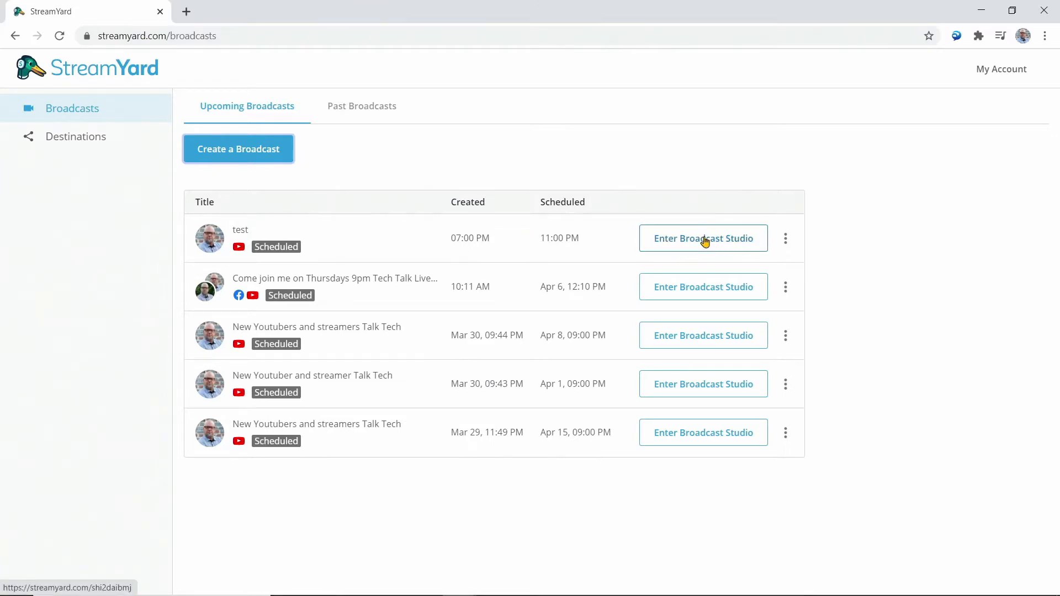
- Enter the broadcast studio for the test broadcast
{"action": "left_click", "coordinate": [703, 238]}
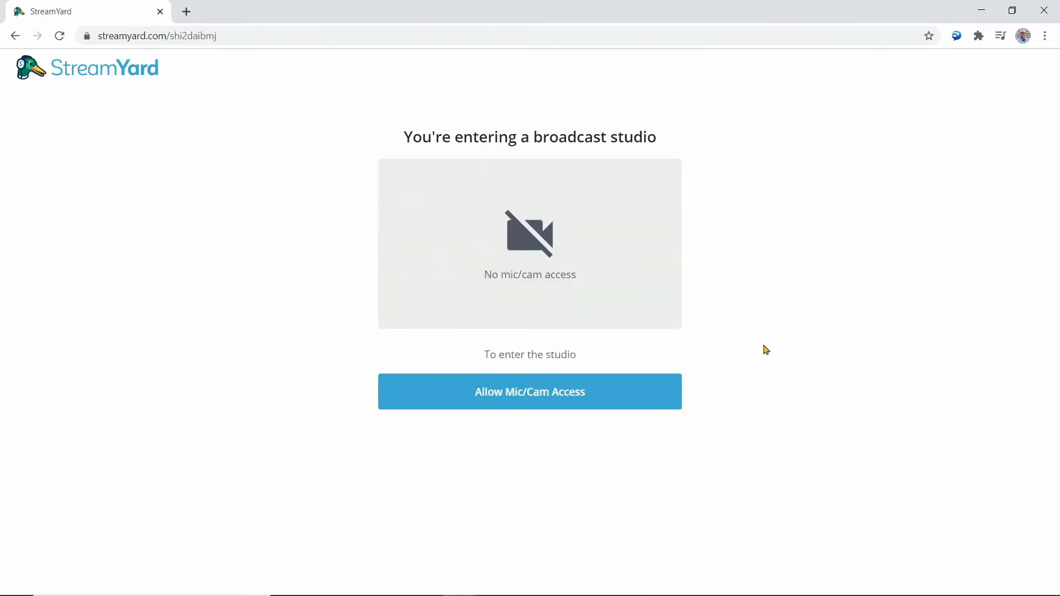
{"action": "mouse_move", "coordinate": [528, 398]}
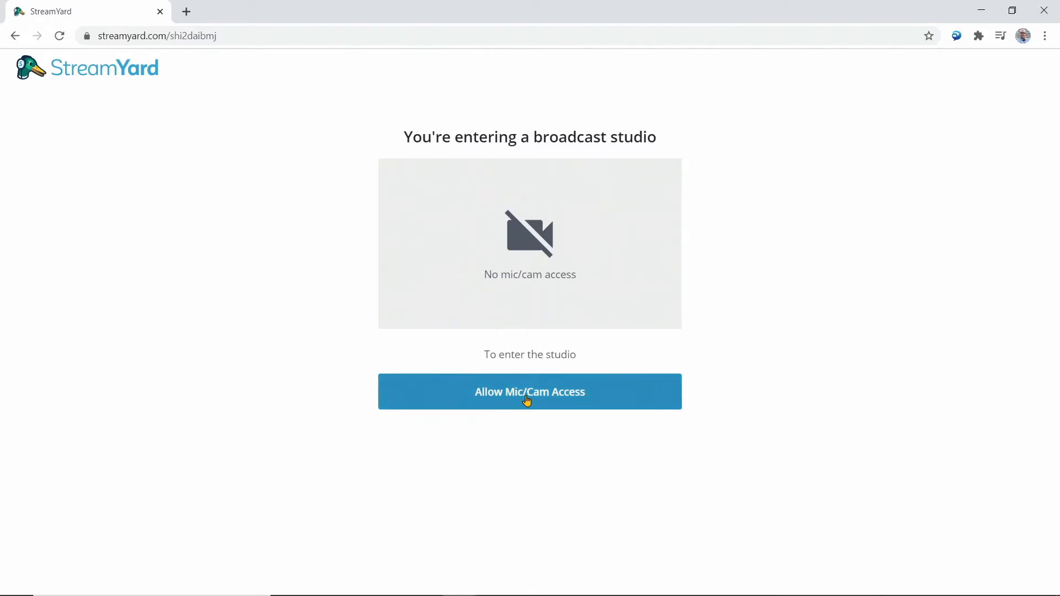
{"action": "mouse_move", "coordinate": [516, 395]}
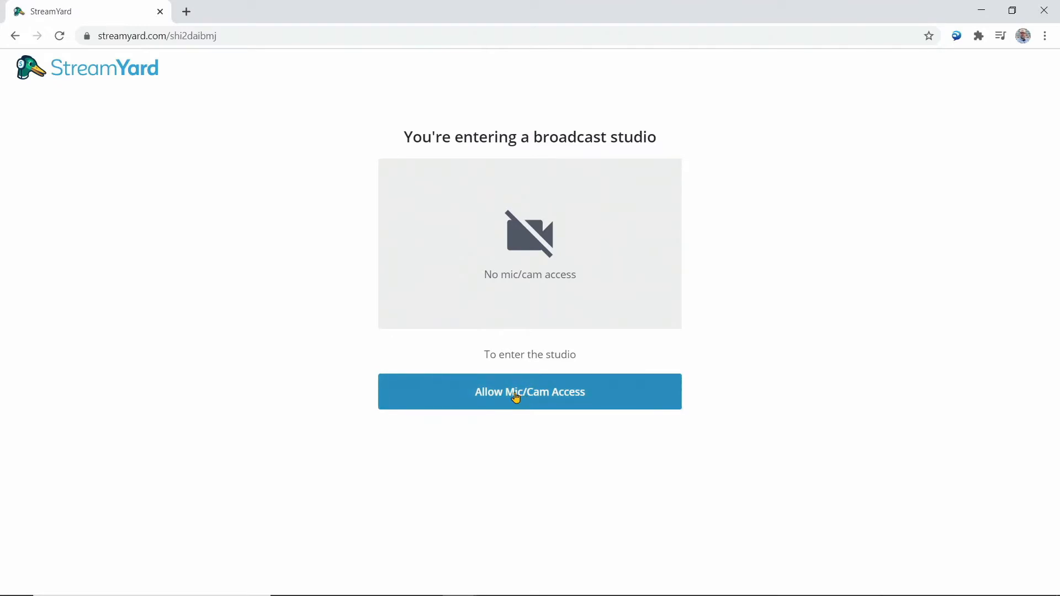
- Allow mic/cam access, choose entering without devices, and set display name 'John'
{"action": "left_click", "coordinate": [530, 391]}
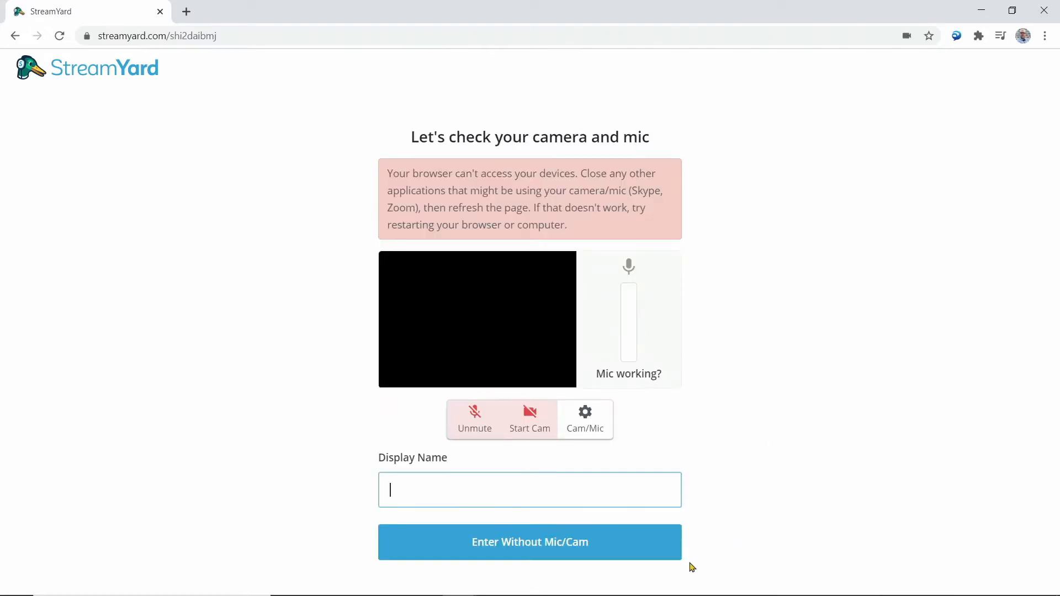
{"action": "mouse_move", "coordinate": [473, 546]}
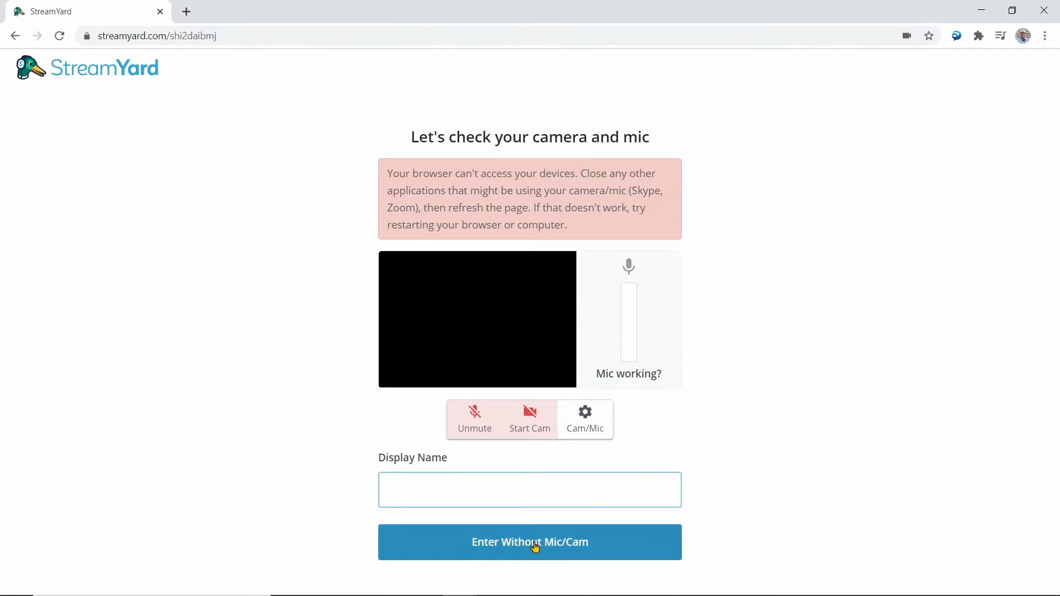
{"action": "left_click", "coordinate": [530, 541]}
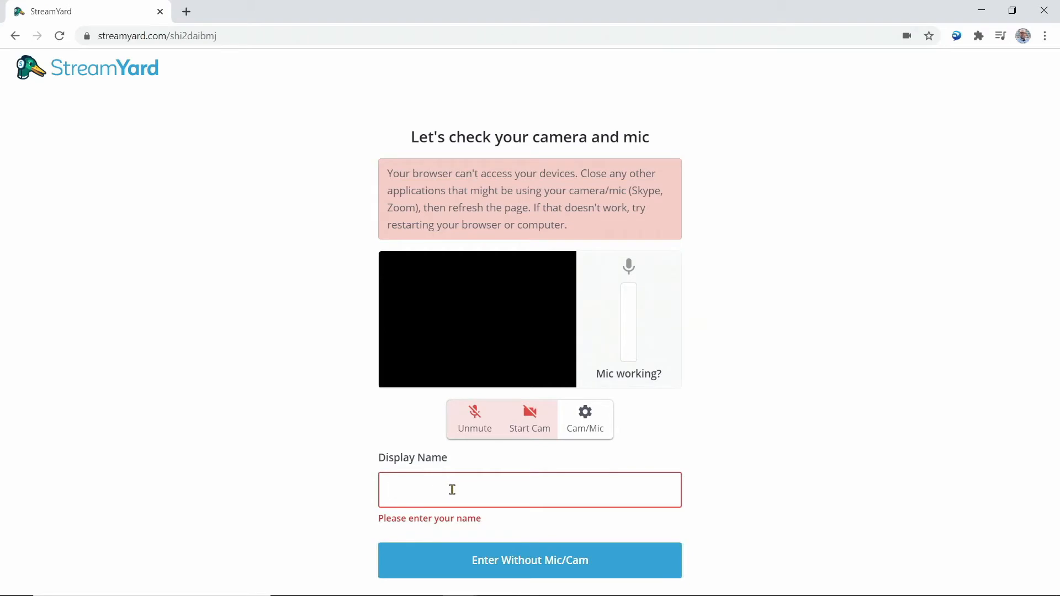
{"action": "type", "text": "John"}
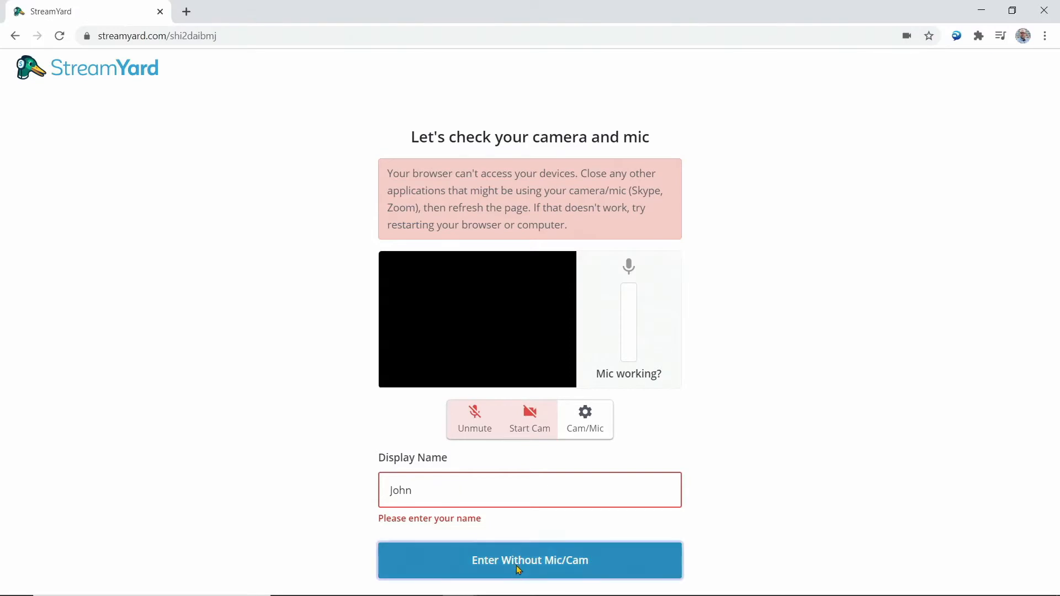
- Enter the studio without camera or mic and dismiss the device-access warning
{"action": "left_click", "coordinate": [530, 560]}
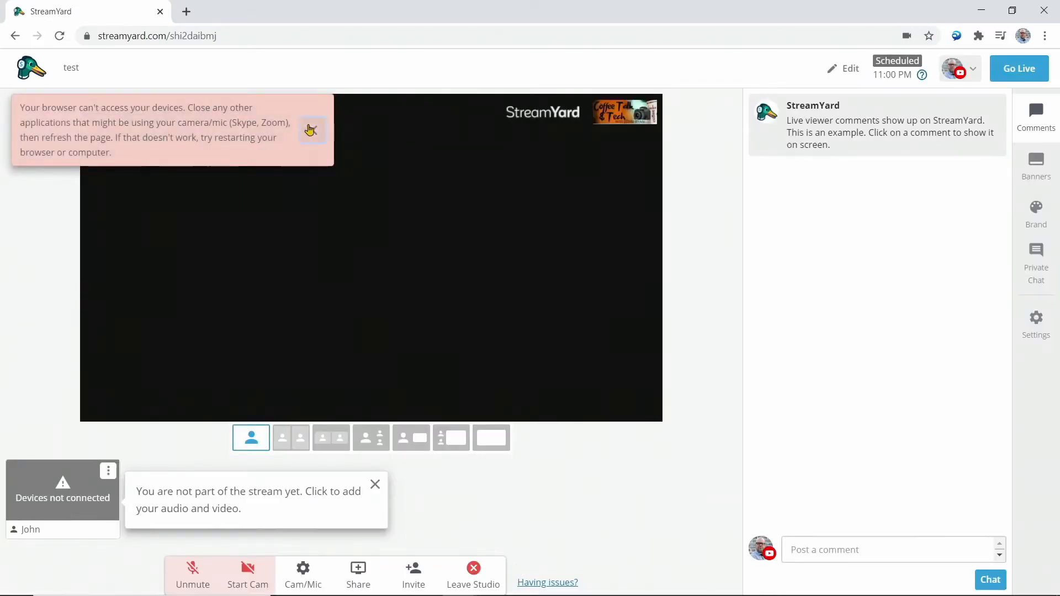
{"action": "left_click", "coordinate": [312, 130]}
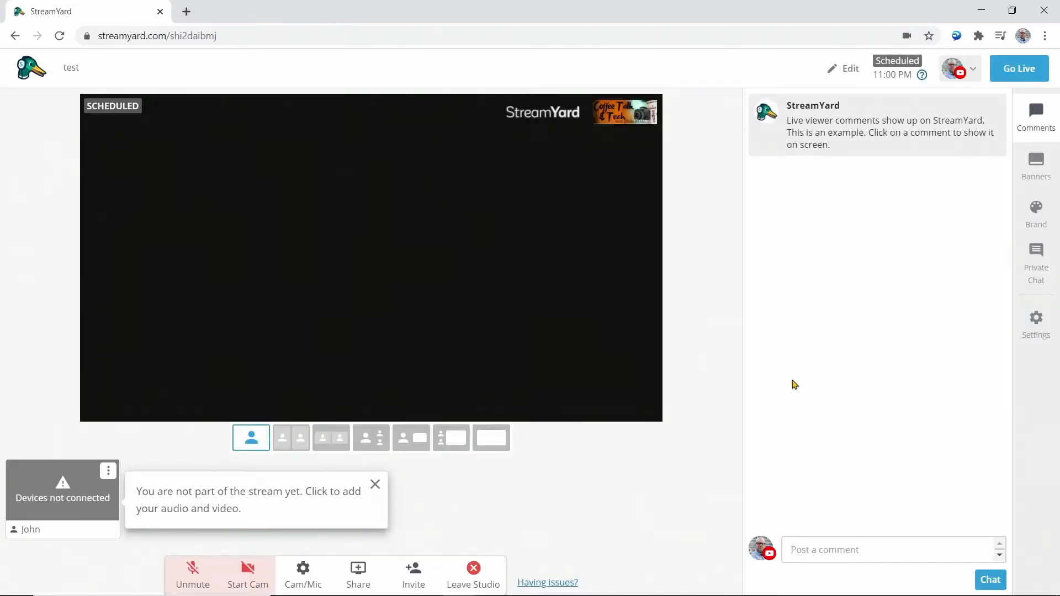
{"action": "mouse_move", "coordinate": [760, 423]}
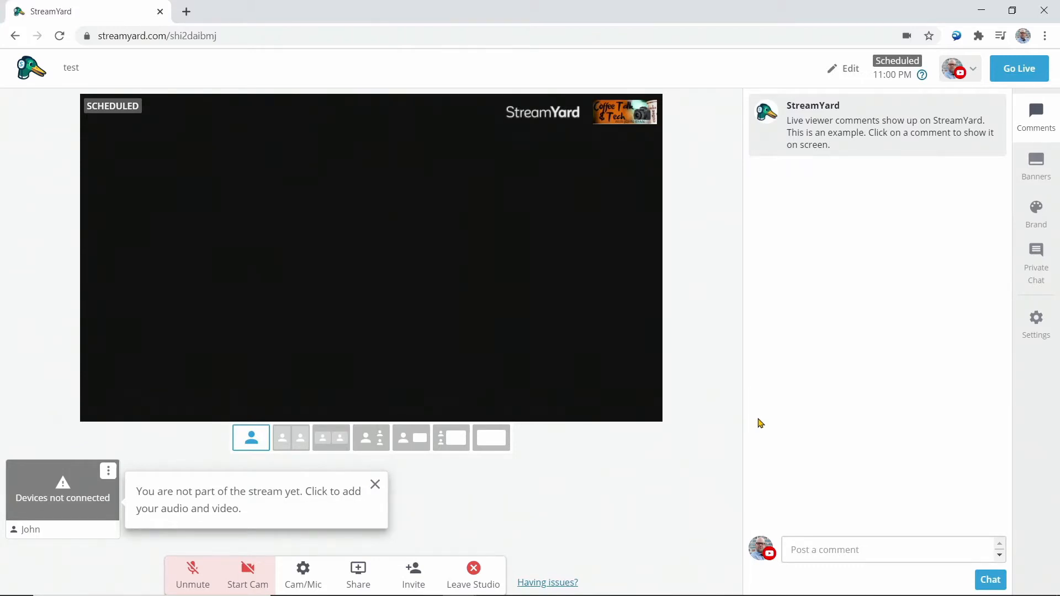
{"action": "mouse_move", "coordinate": [387, 318]}
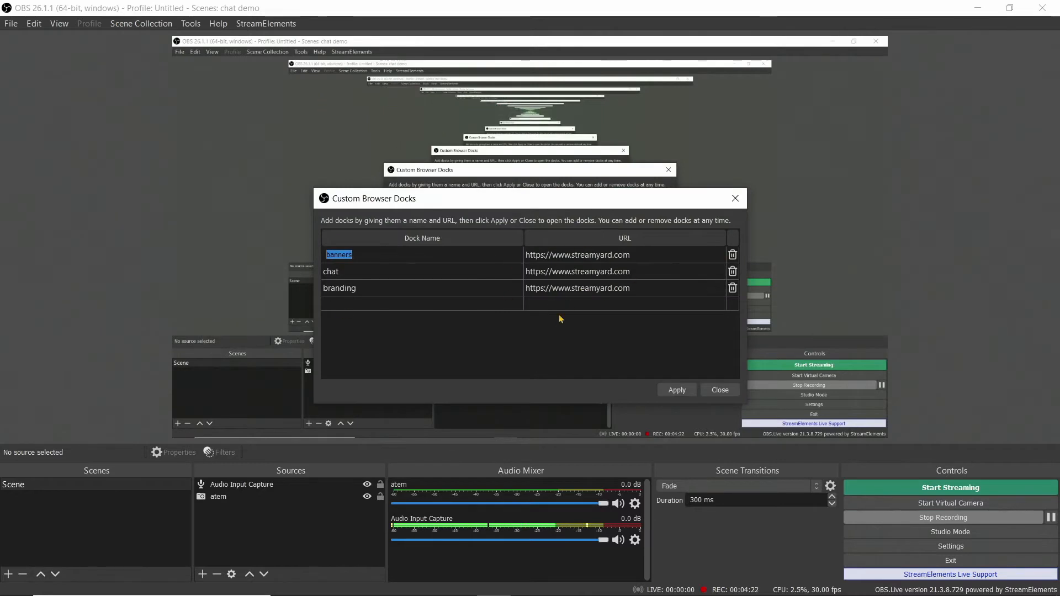
- Add a new custom browser dock row 'chat 2' pointing at the StreamYard URL
{"action": "left_click", "coordinate": [676, 389]}
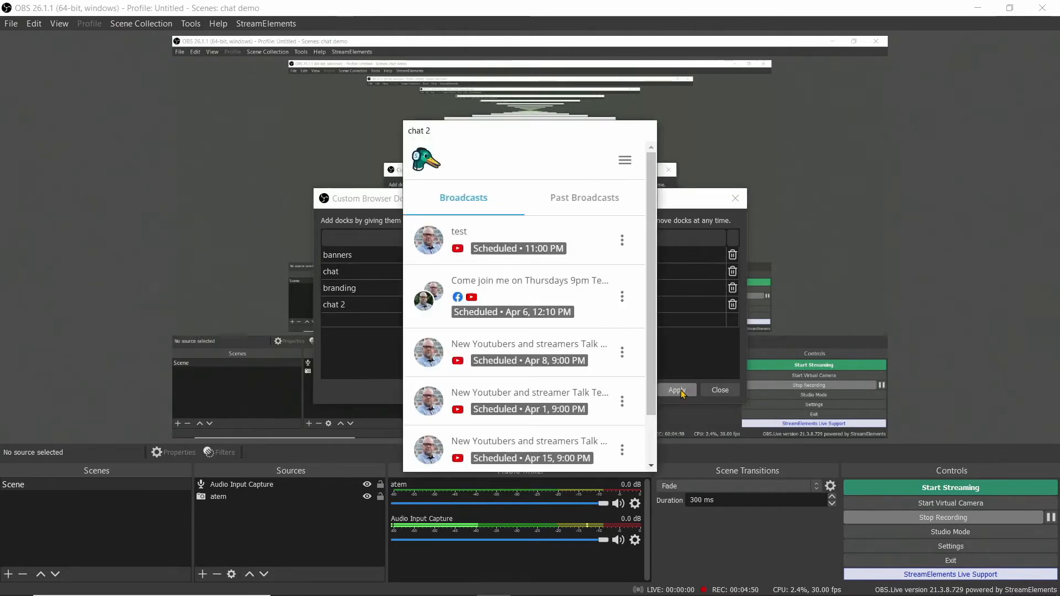
{"action": "mouse_move", "coordinate": [443, 136]}
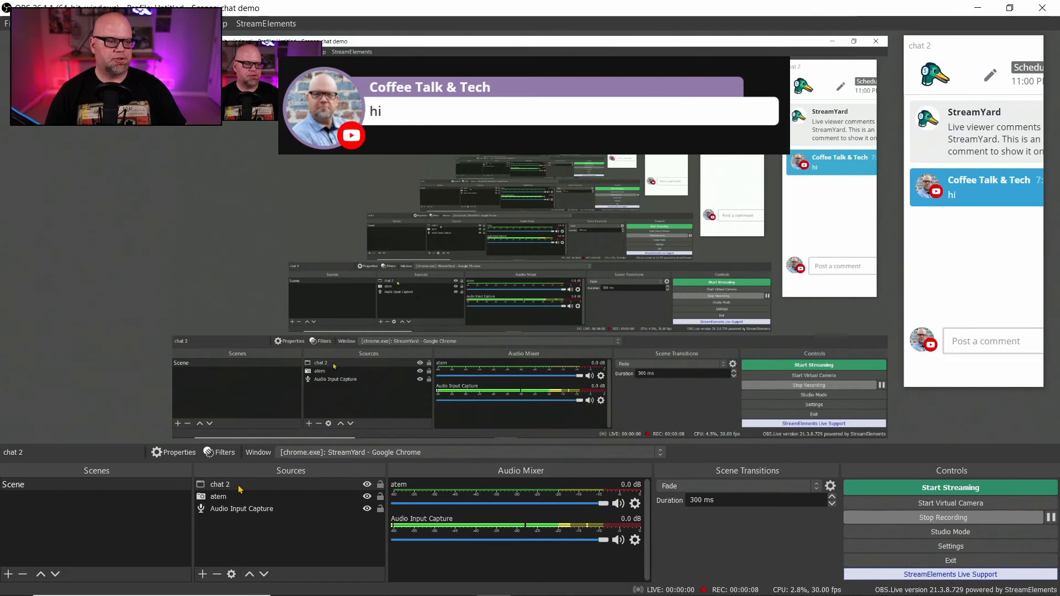
- Add a Color Key filter with the default name to the chat 2 source
{"action": "right_click", "coordinate": [218, 485]}
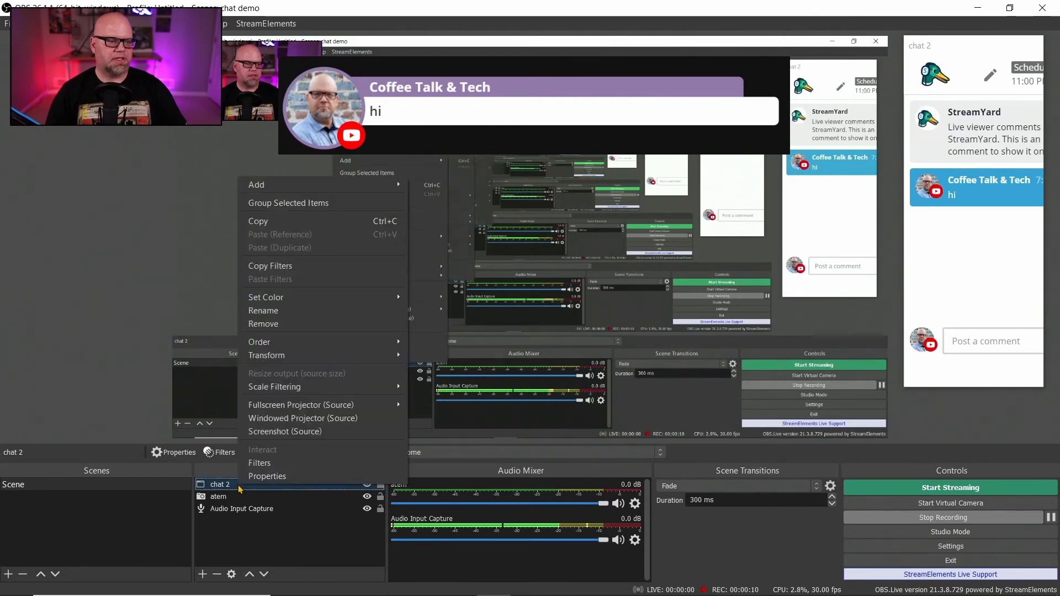
{"action": "left_click", "coordinate": [267, 476]}
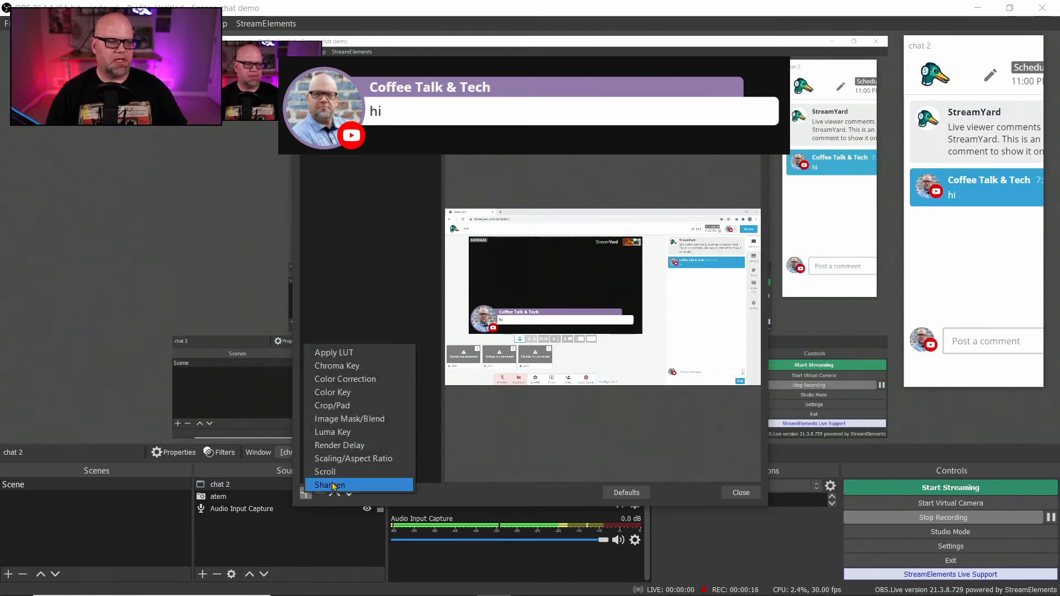
{"action": "mouse_move", "coordinate": [335, 393]}
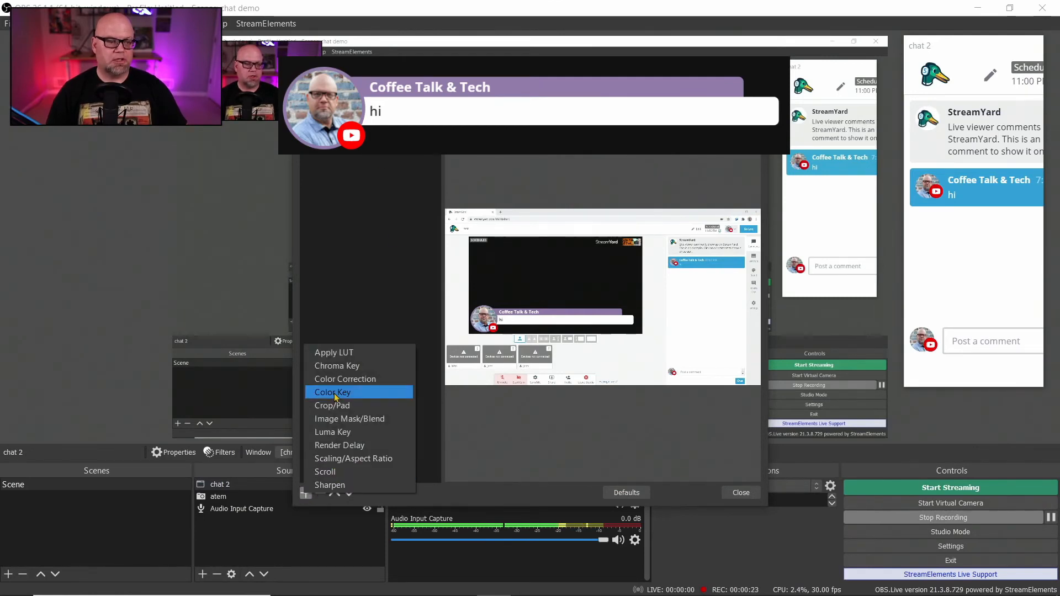
{"action": "left_click", "coordinate": [332, 392]}
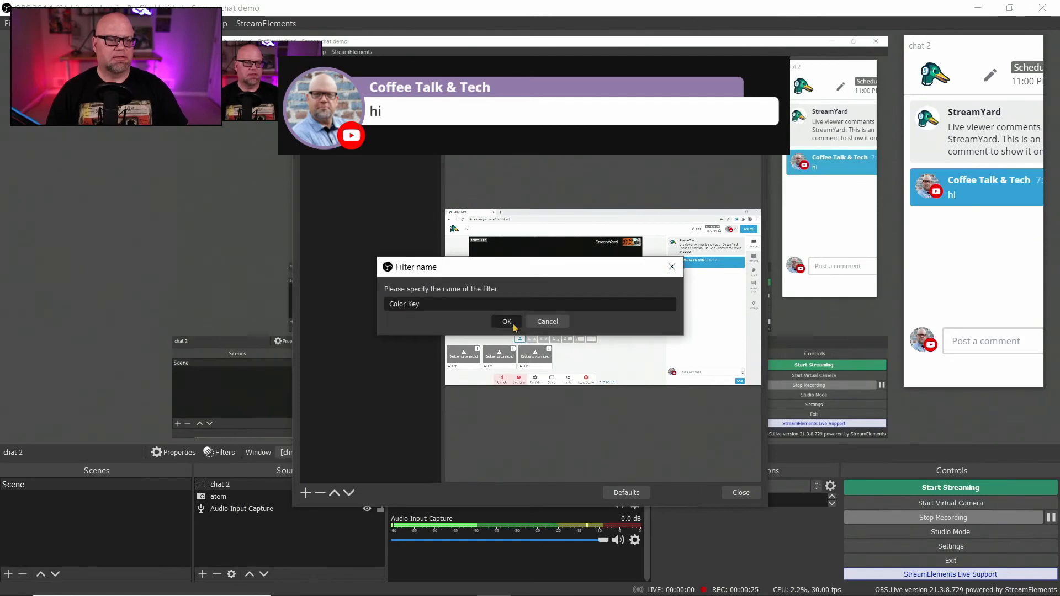
{"action": "left_click", "coordinate": [507, 322]}
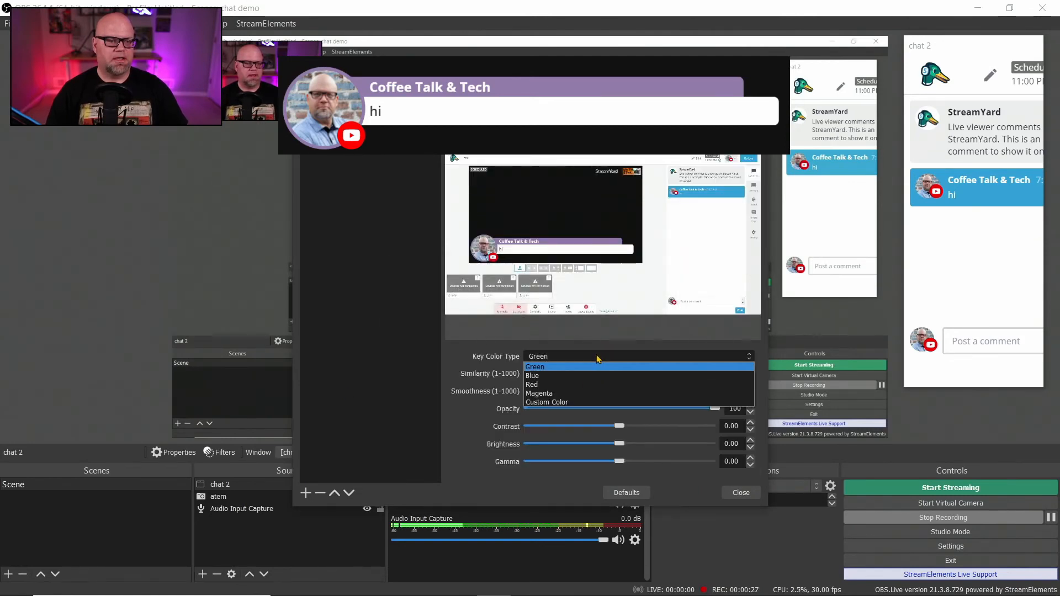
{"action": "mouse_move", "coordinate": [560, 402]}
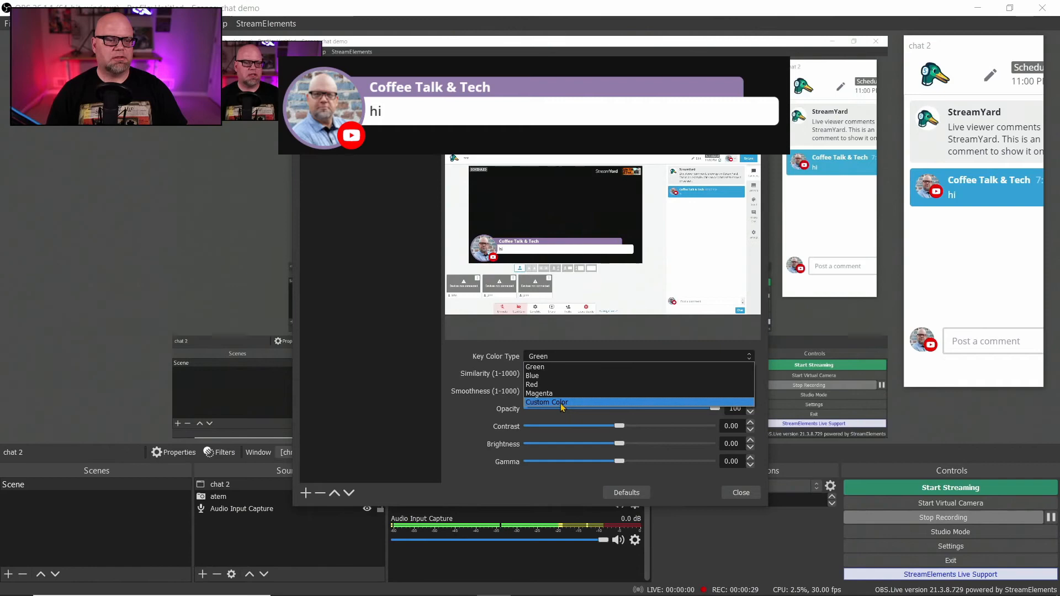
- Key a custom colour #111111 instead of green and close the filters window
{"action": "left_click", "coordinate": [546, 402]}
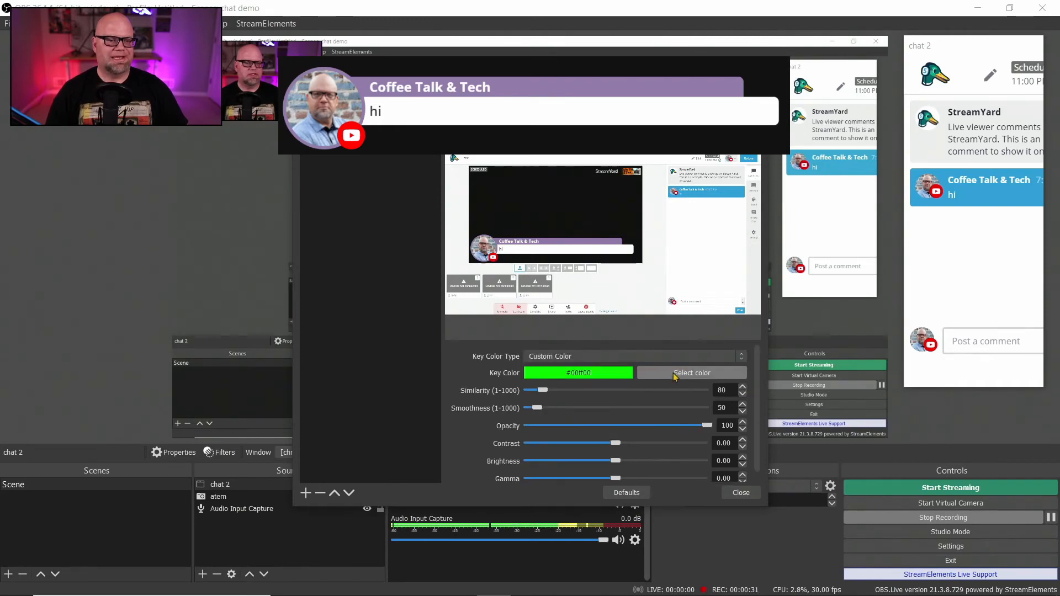
{"action": "left_click", "coordinate": [691, 374]}
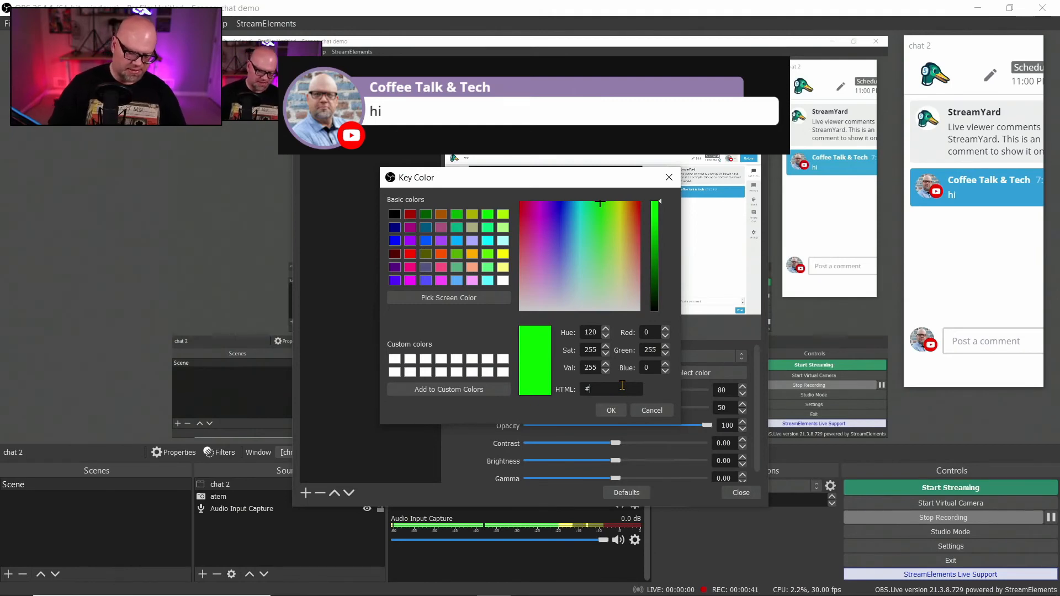
{"action": "type", "text": "111111"}
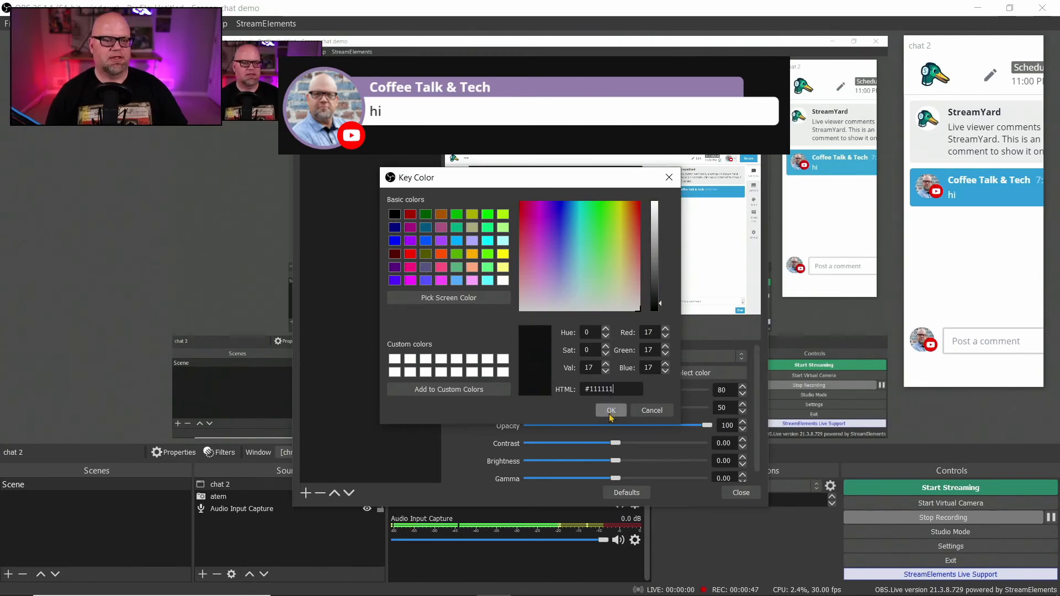
{"action": "left_click", "coordinate": [611, 410]}
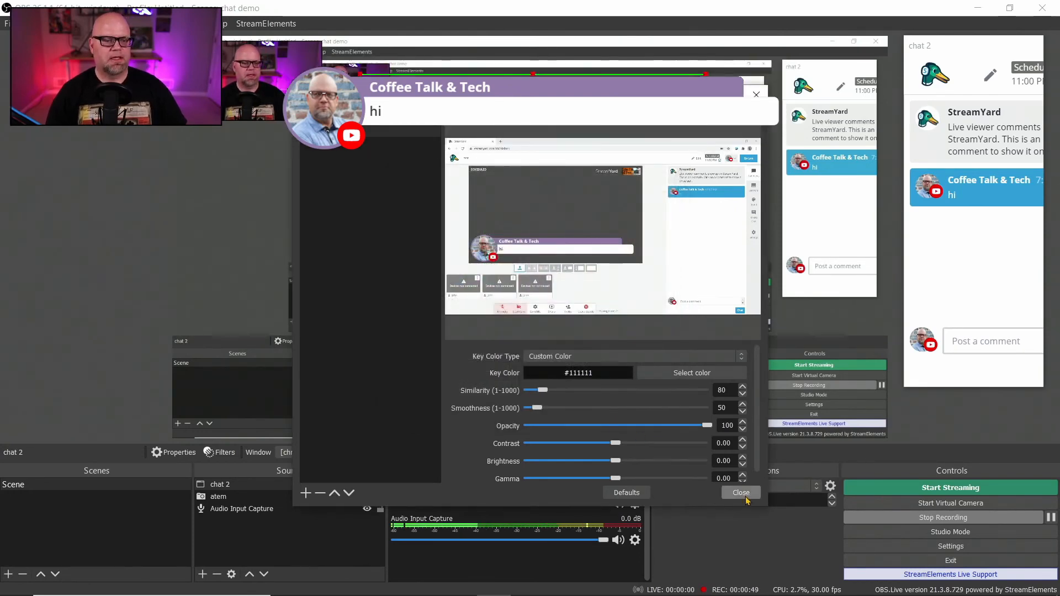
{"action": "left_click", "coordinate": [740, 493]}
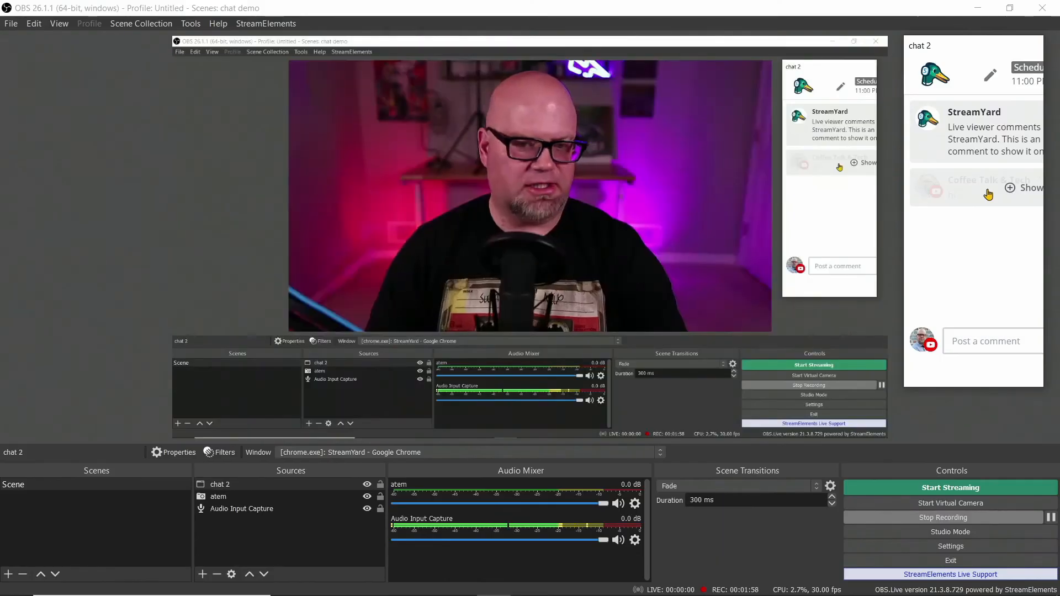
- Show the Coffee Talk & Tech 'hi' comment again in the chat dock
{"action": "left_click", "coordinate": [1031, 187]}
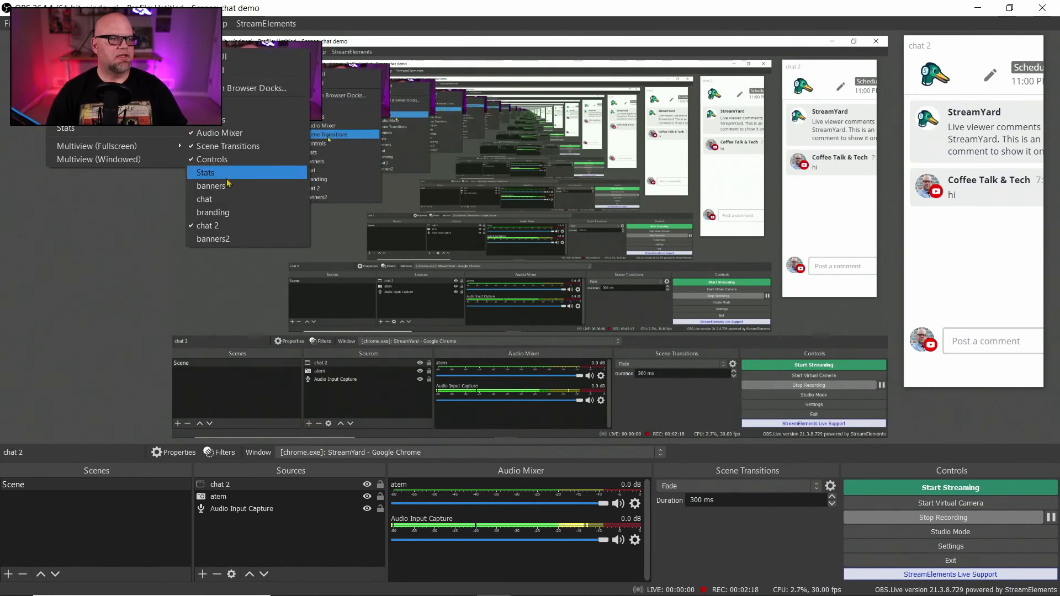
{"action": "mouse_move", "coordinate": [208, 225]}
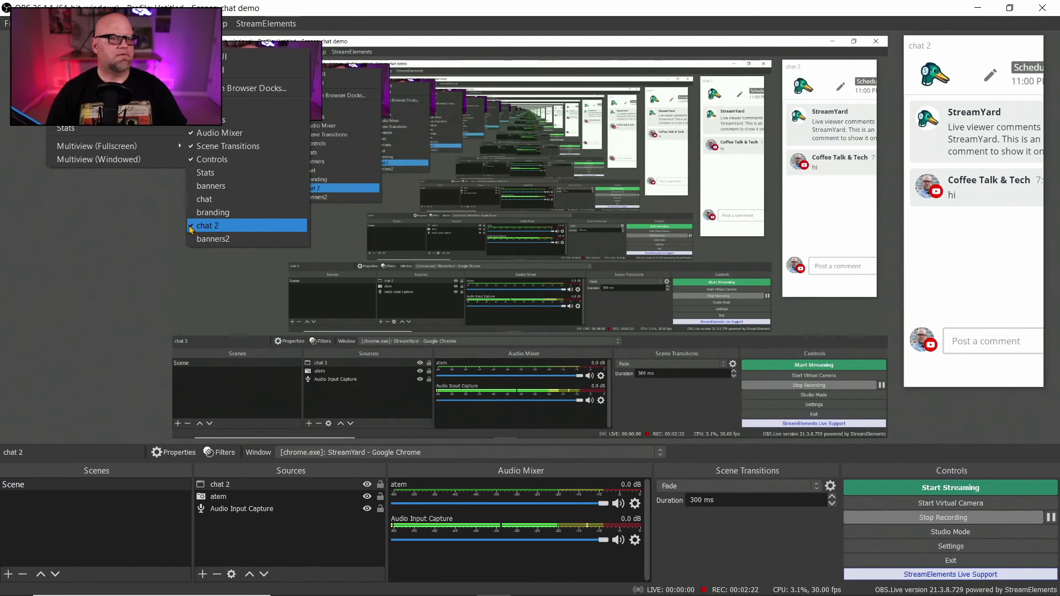
{"action": "left_click", "coordinate": [208, 225]}
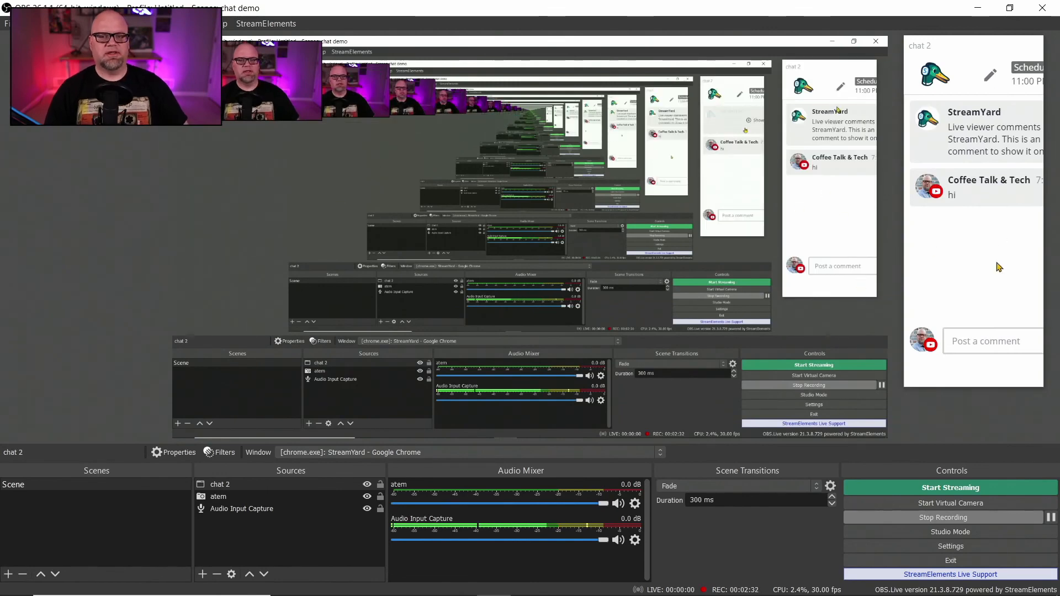